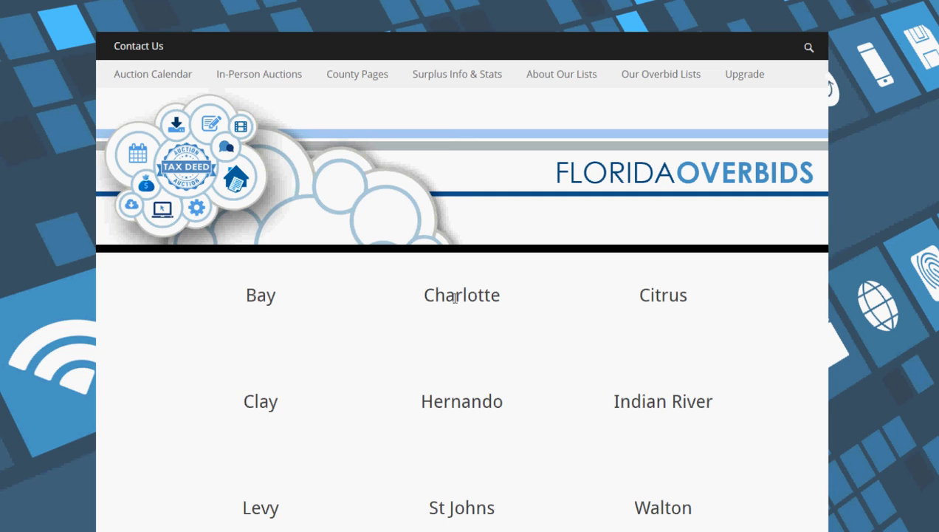
mouse_move(310, 387)
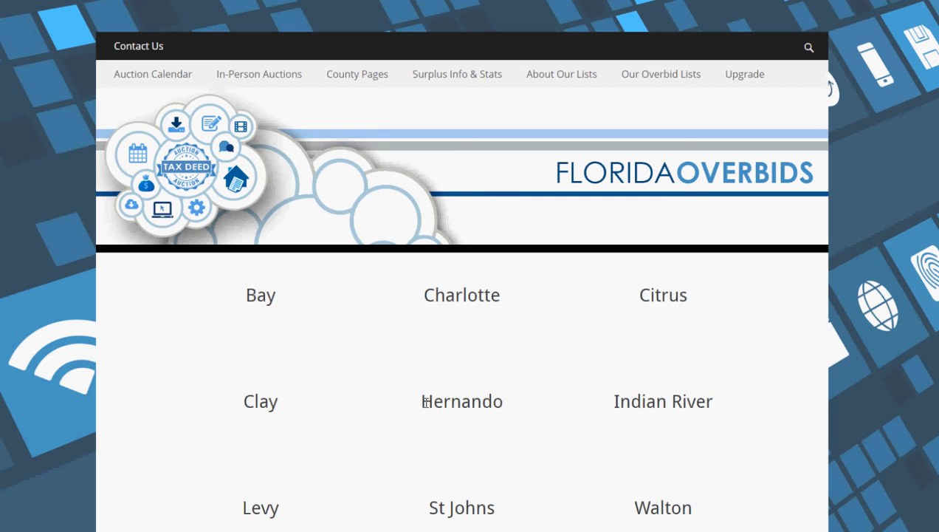
mouse_move(274, 469)
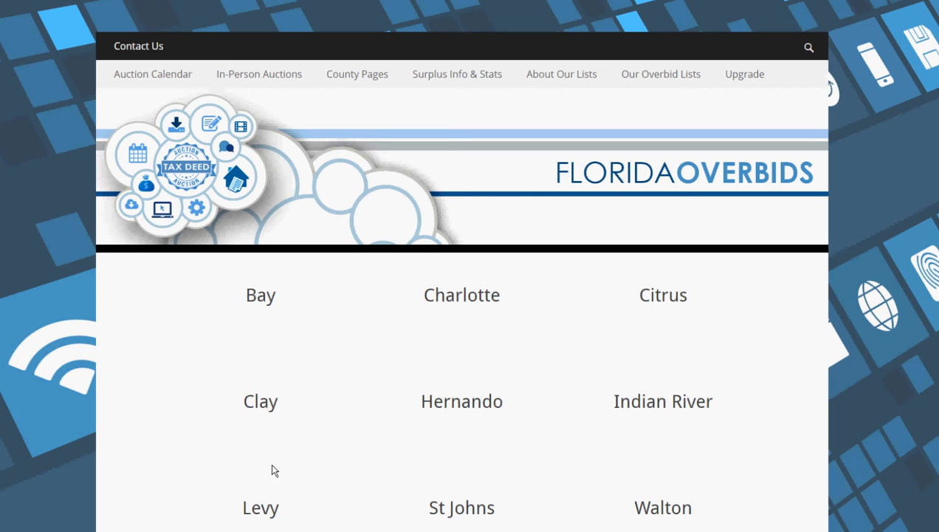
mouse_move(584, 511)
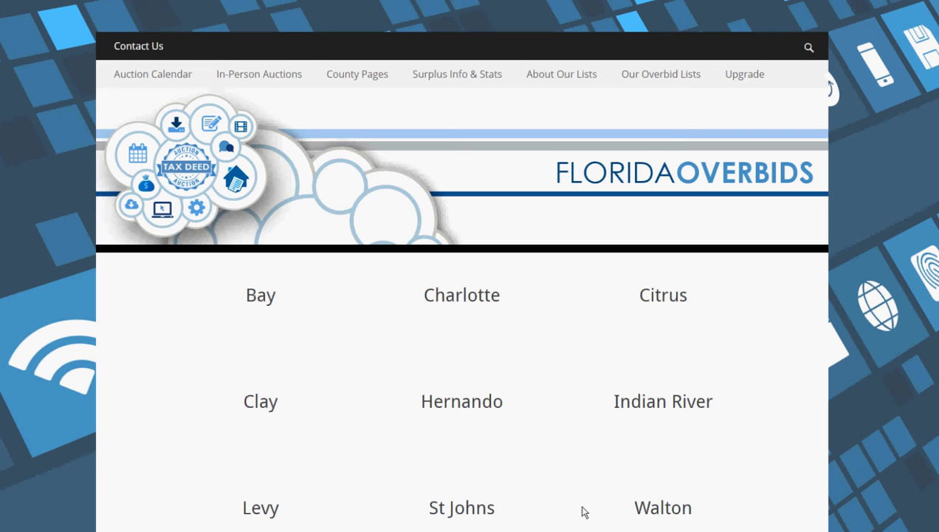
mouse_move(547, 452)
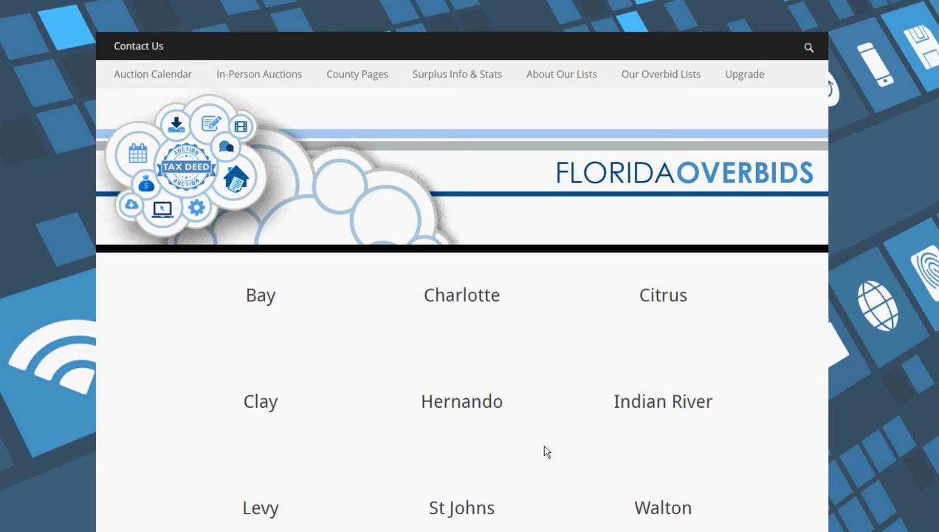
mouse_move(499, 446)
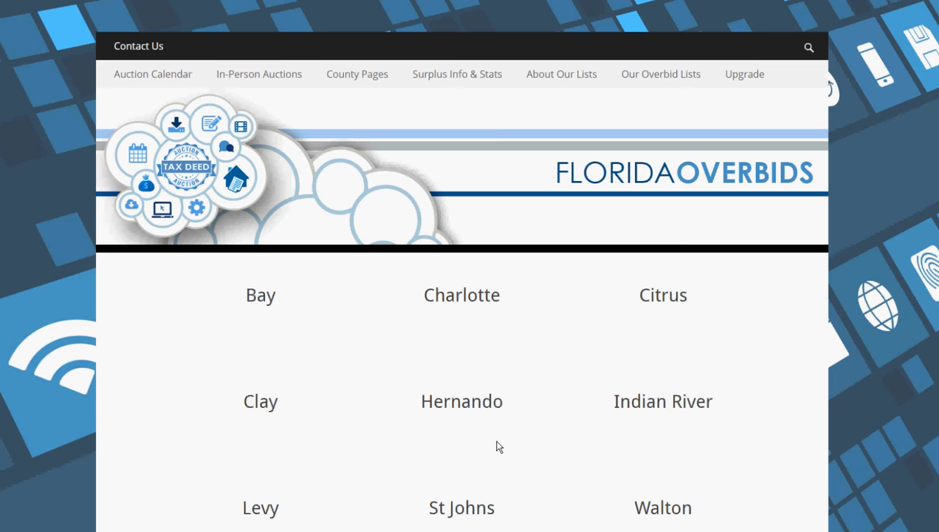
mouse_move(632, 352)
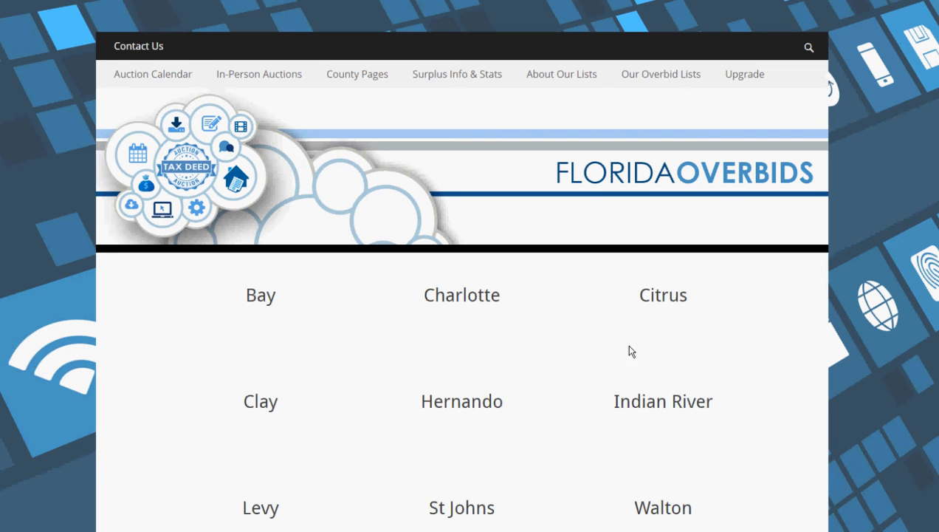
mouse_move(573, 443)
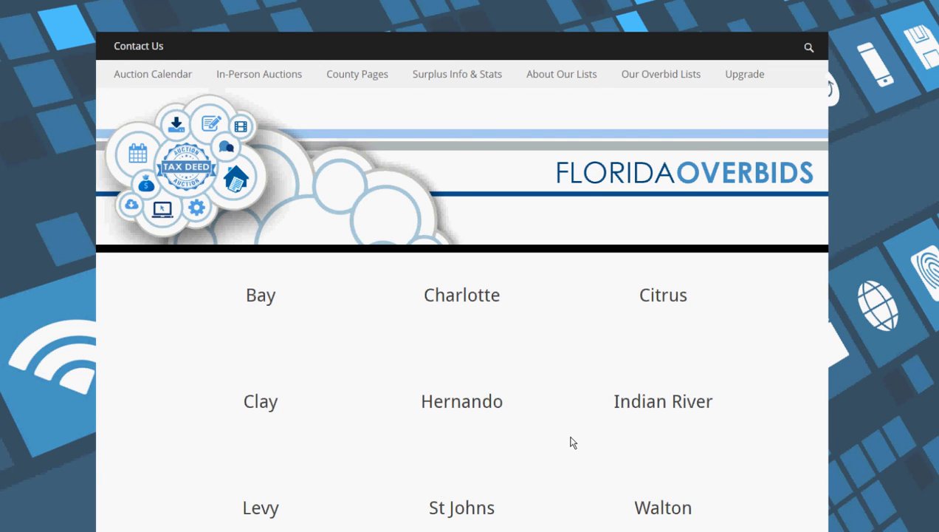
mouse_move(563, 419)
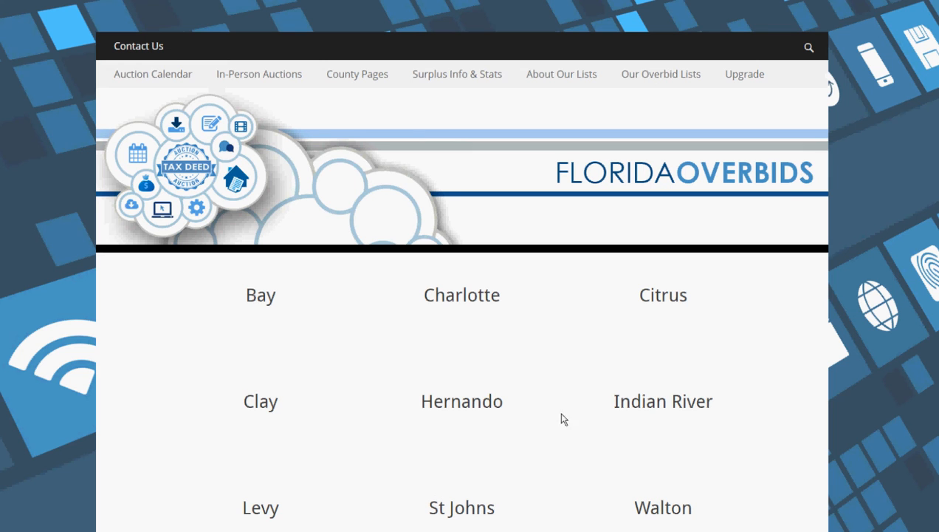
Choose Charlotte in the county grid and follow its link to the Clerk of Court tax deed search.
left_click(461, 295)
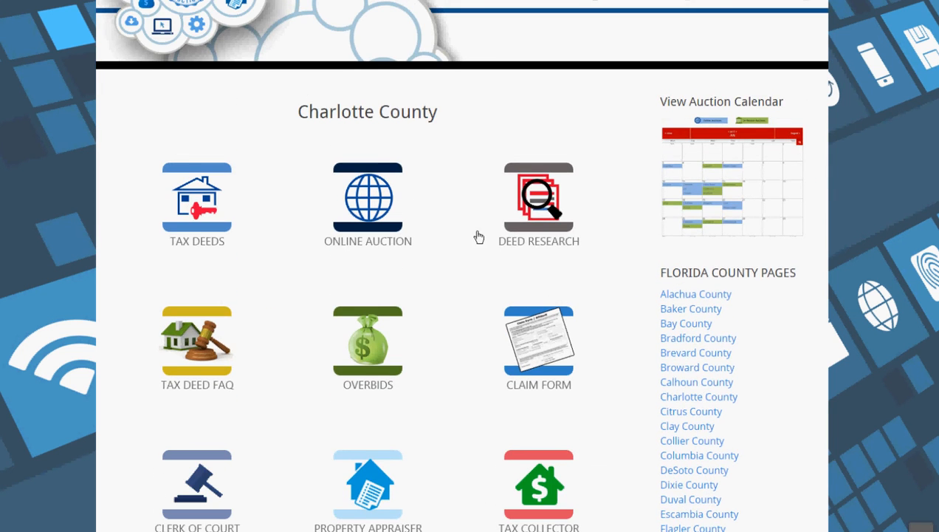
mouse_move(372, 349)
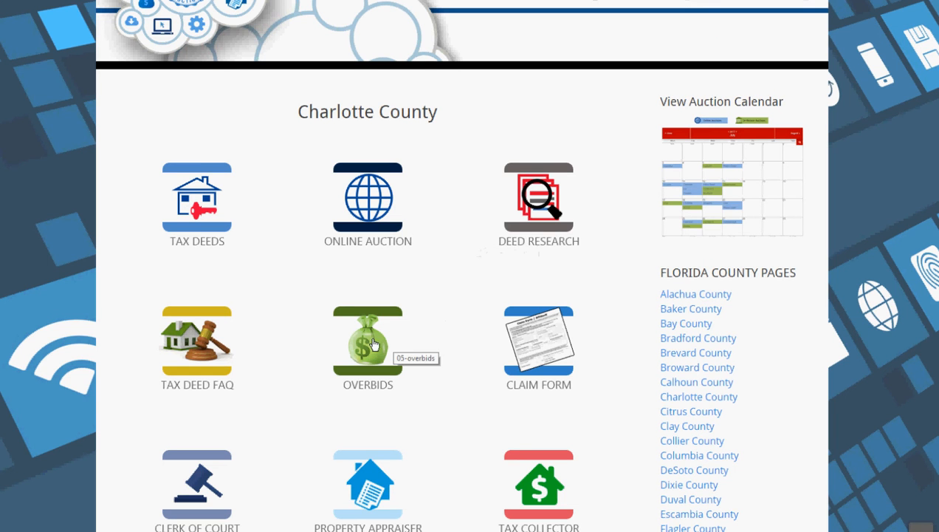
left_click(367, 340)
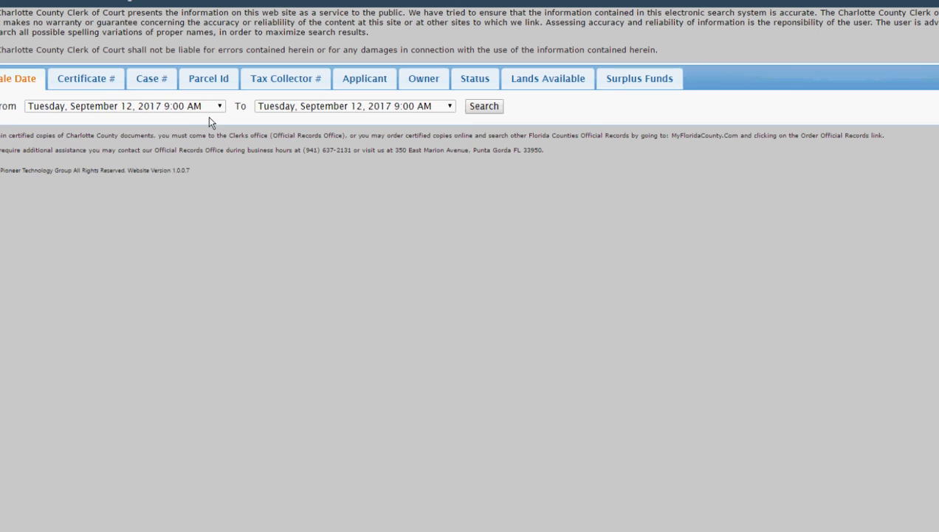
Search sale dates from May 2, 2017 9:00 AM to May 2, 2017 9:00 AM.
left_click(221, 107)
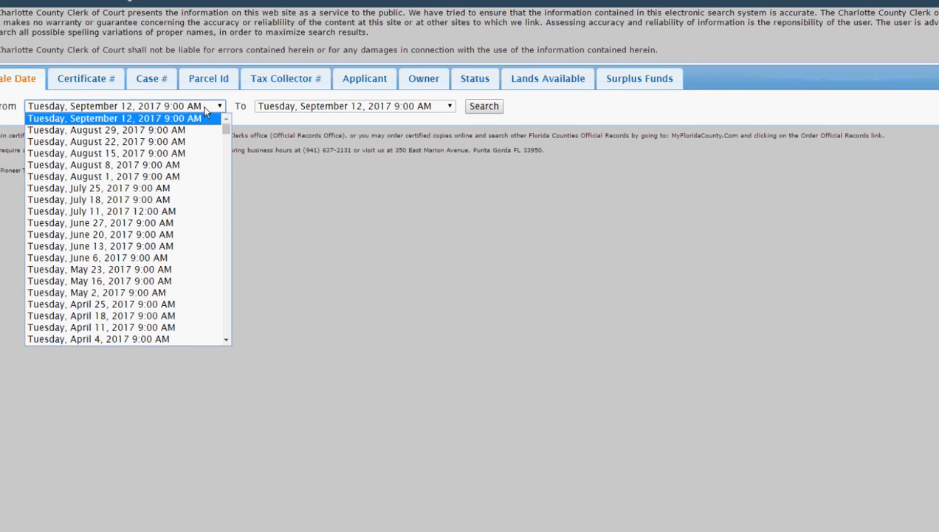
mouse_move(148, 257)
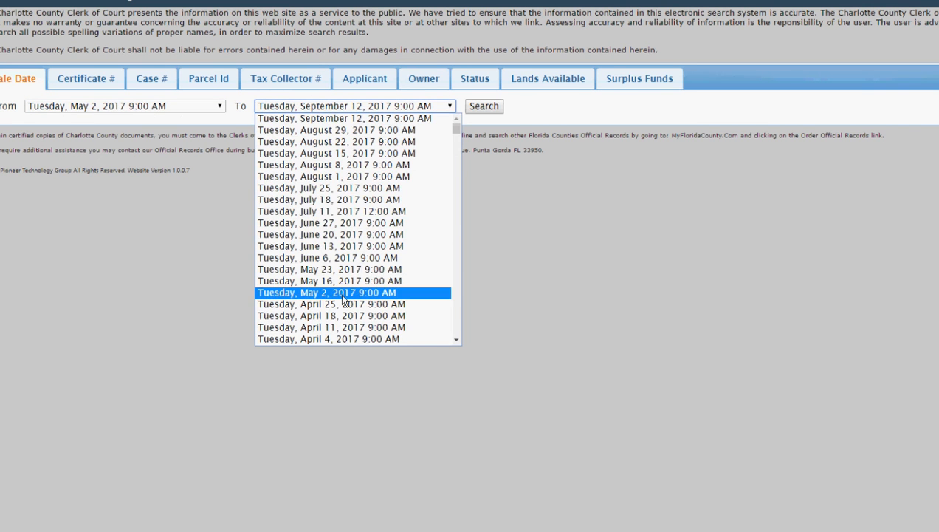
left_click(326, 293)
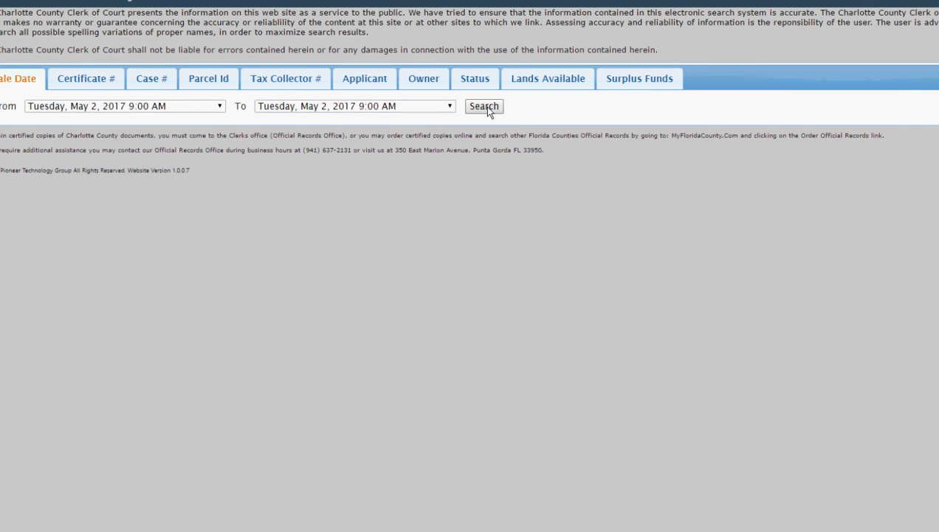
left_click(484, 106)
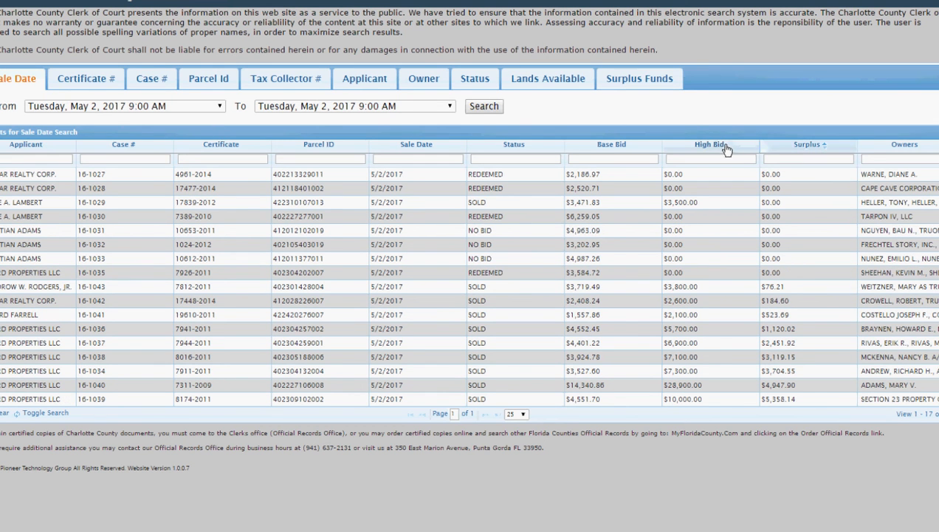
mouse_move(552, 152)
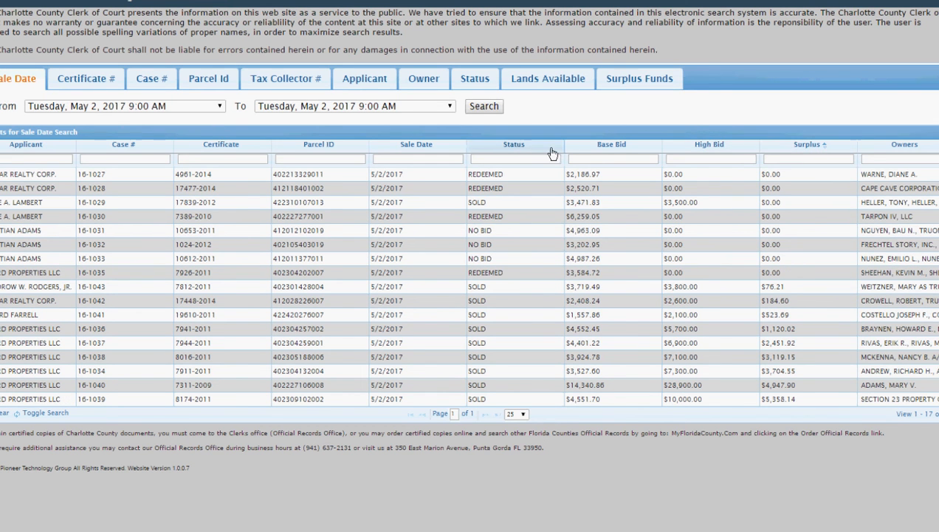
mouse_move(672, 313)
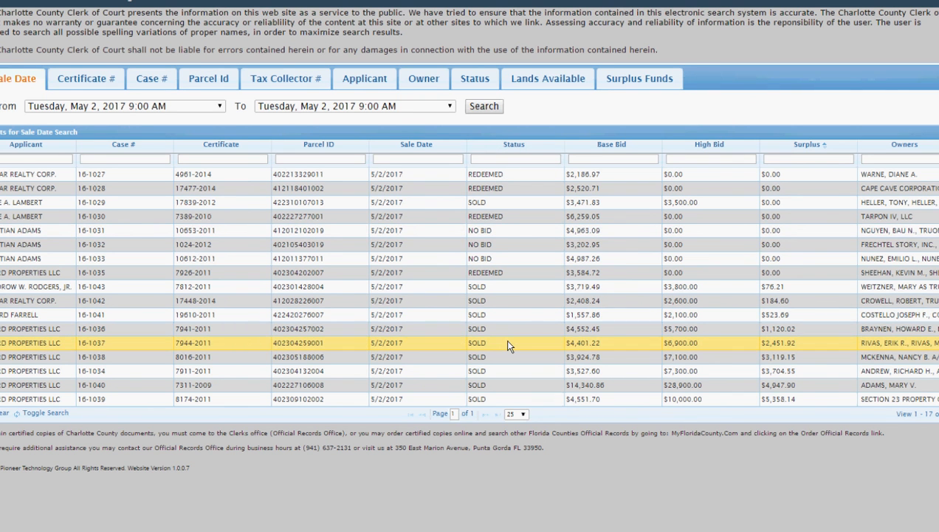
View case 16-1037's $2,451.92 surplus and its Documents list down to the excess money claim and tax deeds.
left_click(96, 343)
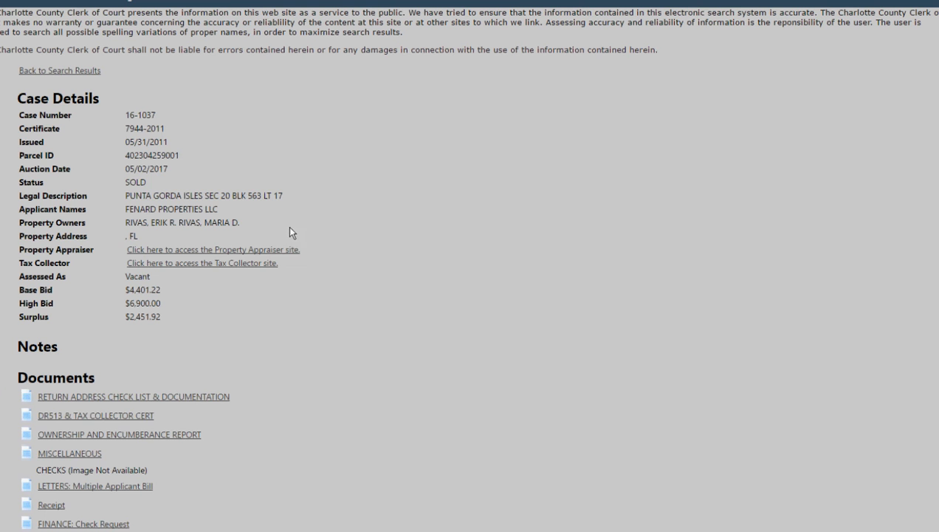
scroll("down", 3)
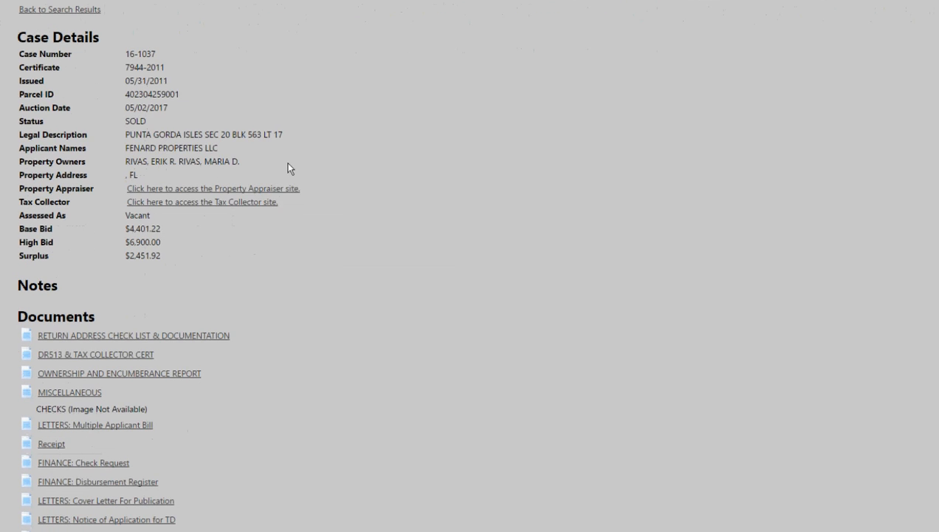
scroll("down", 3)
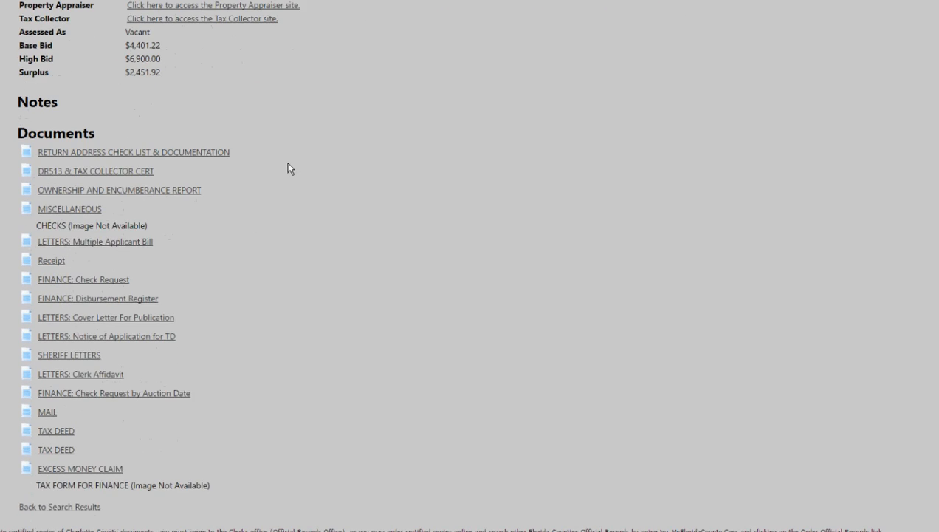
scroll("down", 3)
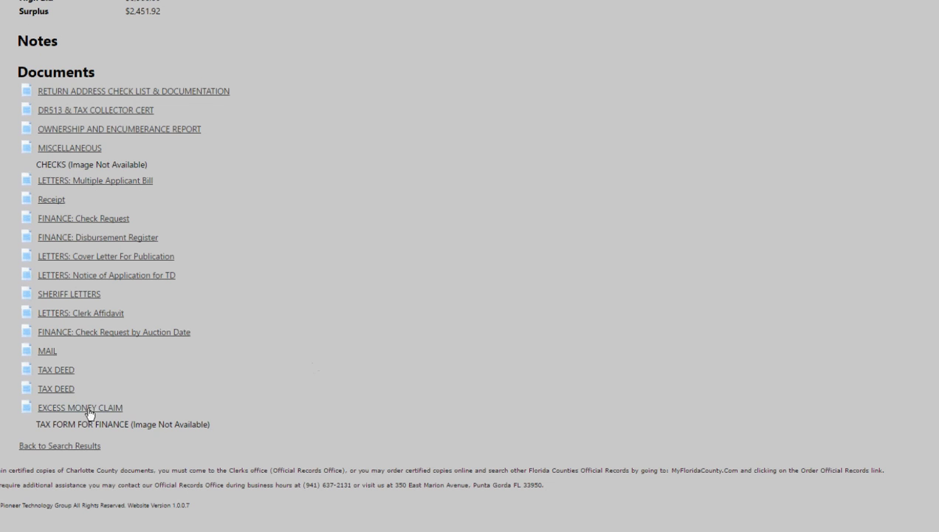